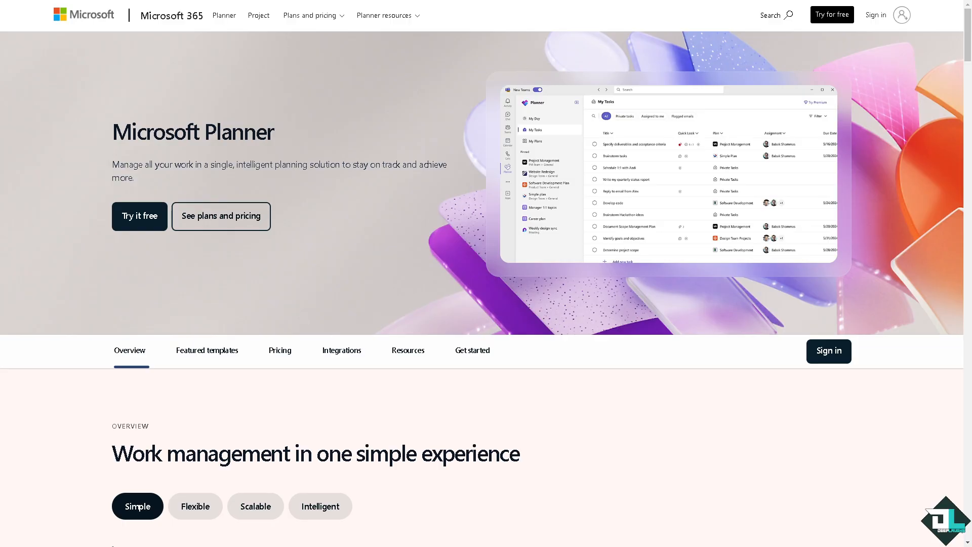
mouse_move(166, 254)
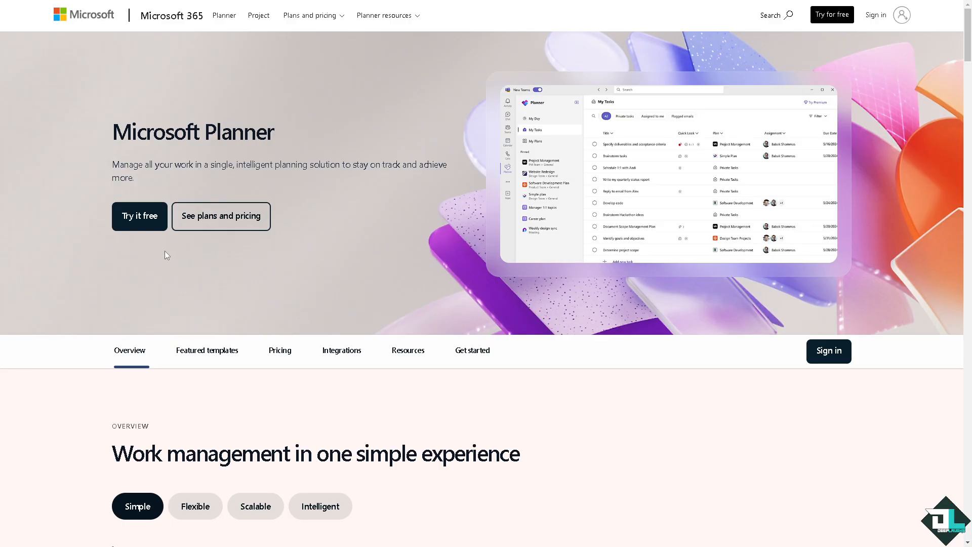
- Launch Planner, go to My Plans and enter the 'How to Undo in Microsoft Planner' plan
left_click(139, 216)
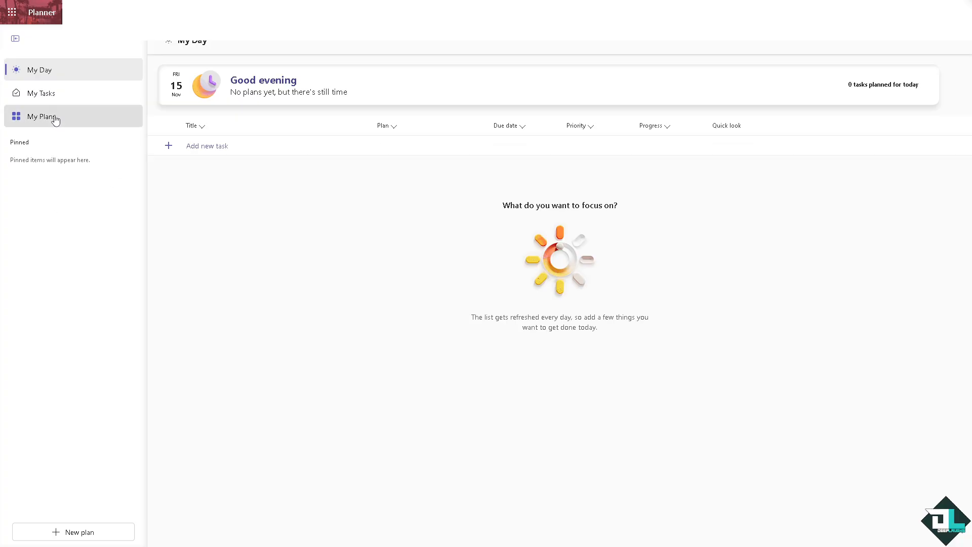
left_click(41, 116)
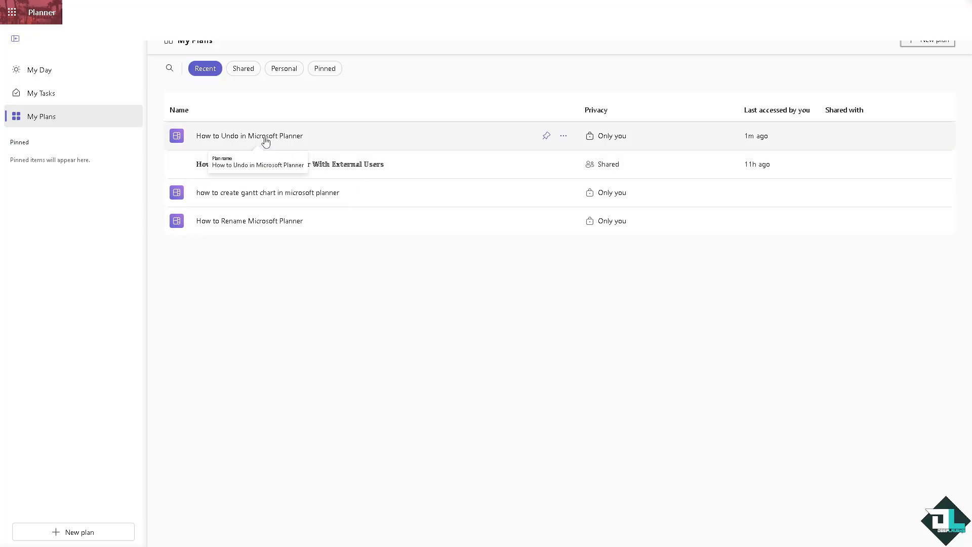
left_click(249, 136)
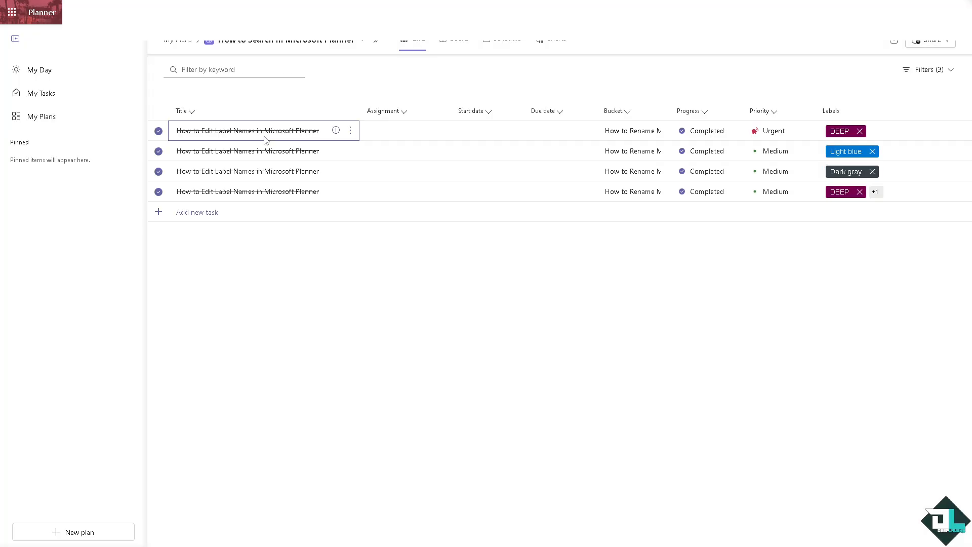
left_click(248, 130)
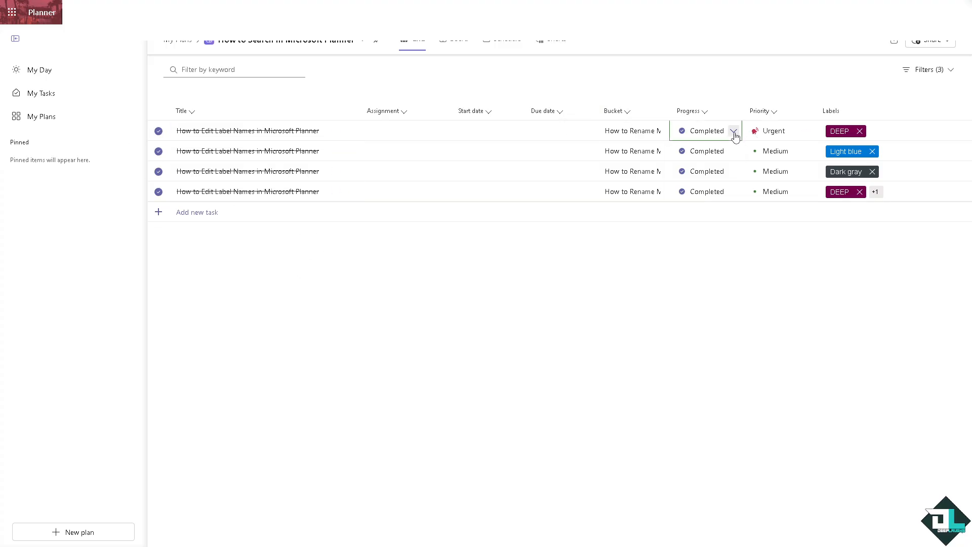
left_click(734, 131)
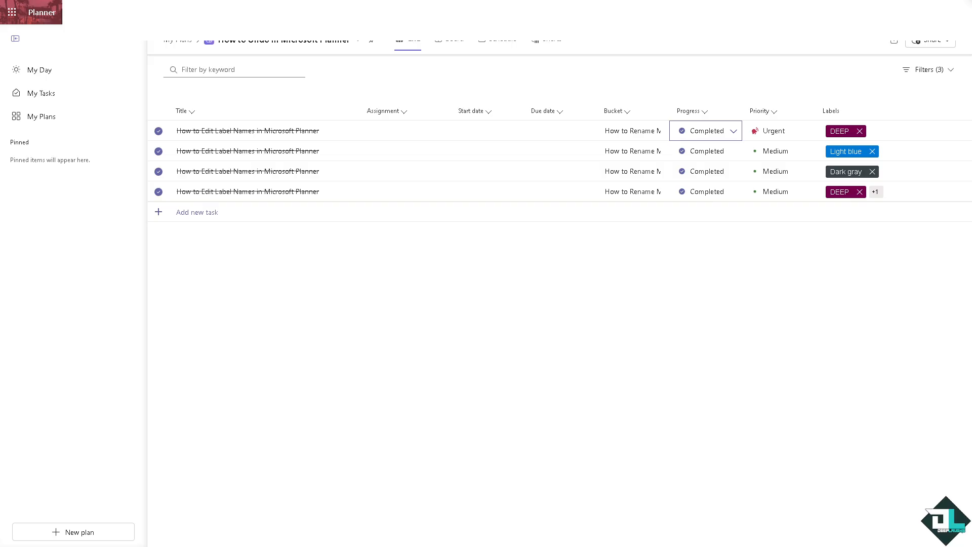
mouse_move(705, 111)
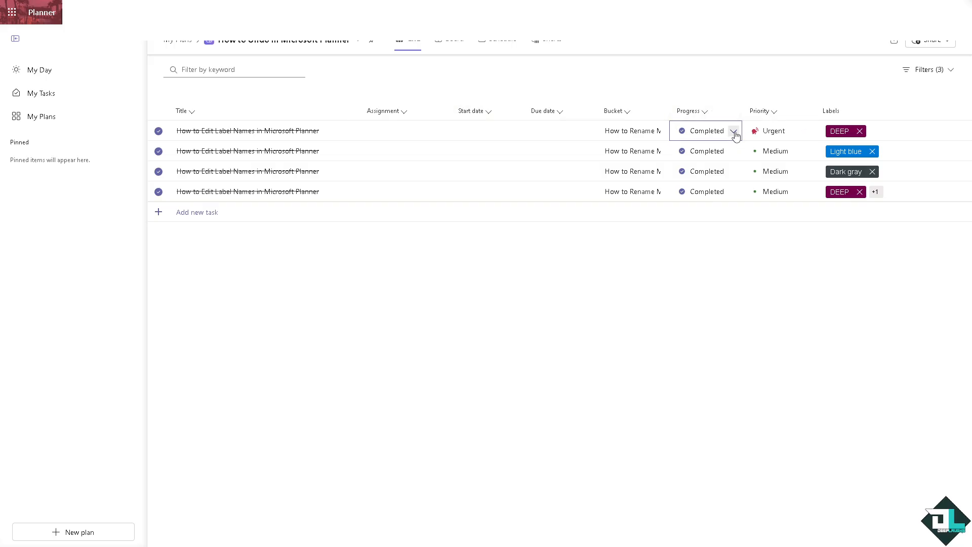
- Change the tasks' Progress from Completed to In progress in the grid
left_click(735, 131)
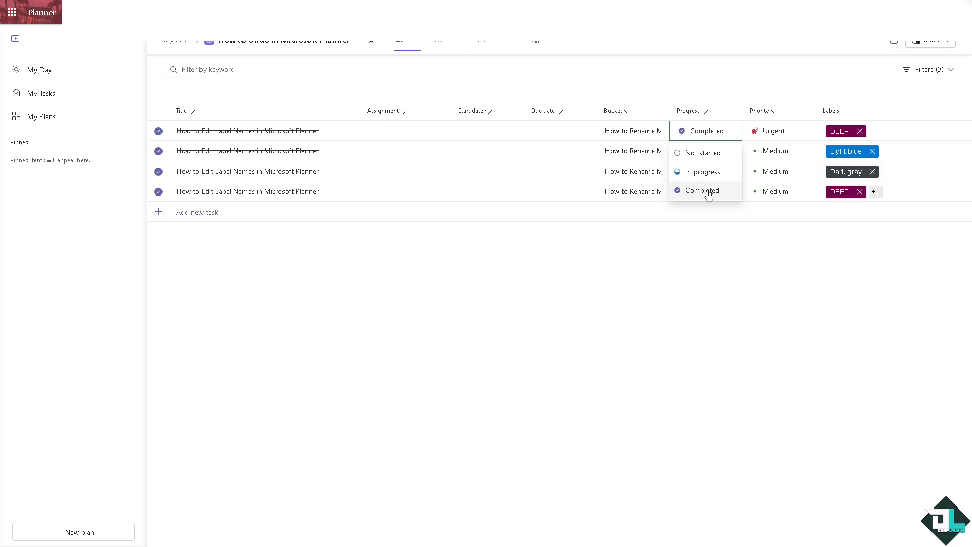
left_click(703, 171)
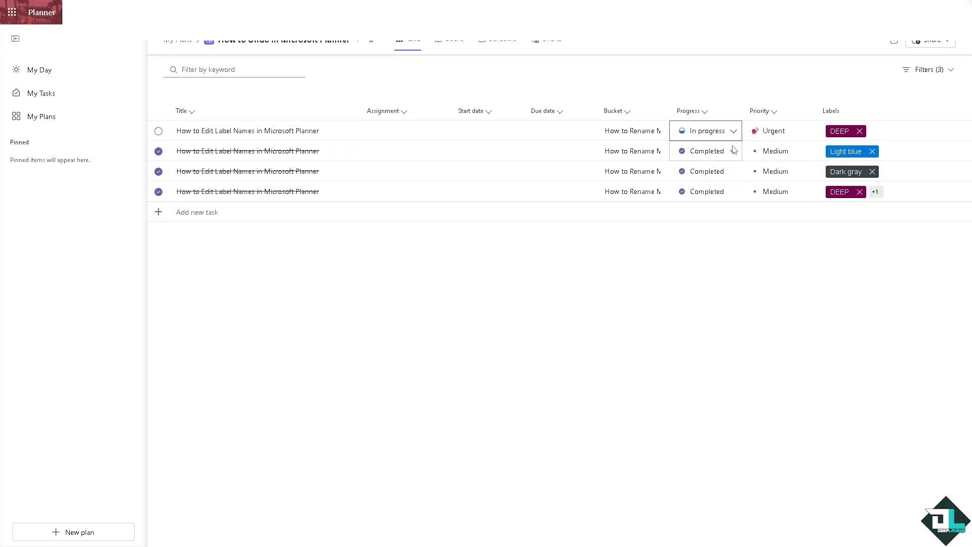
left_click(705, 151)
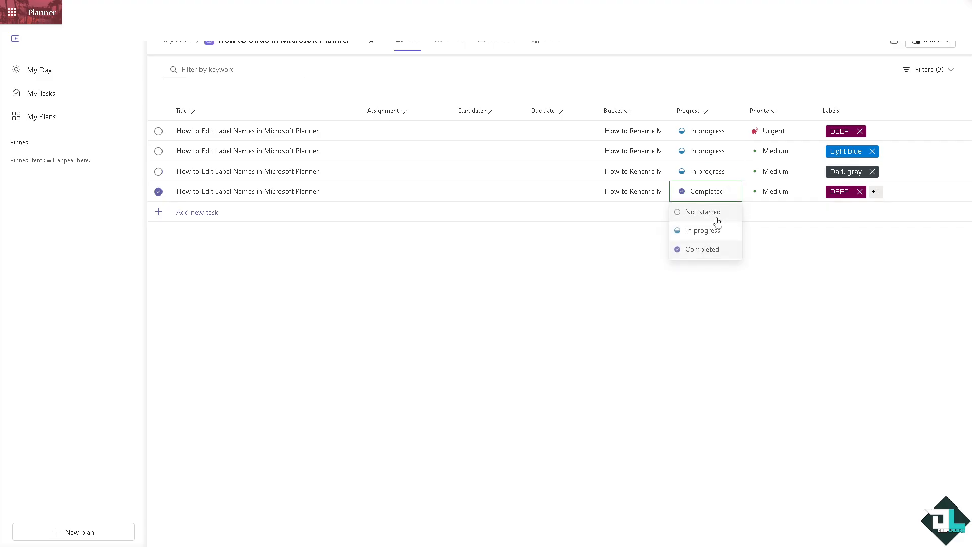
left_click(702, 230)
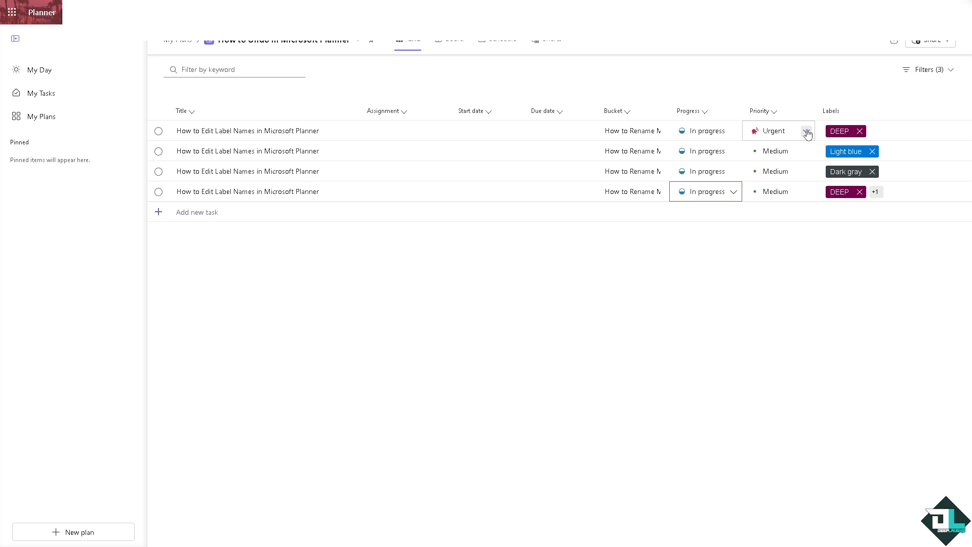
- Set the first and second tasks' Priority to Important
left_click(778, 130)
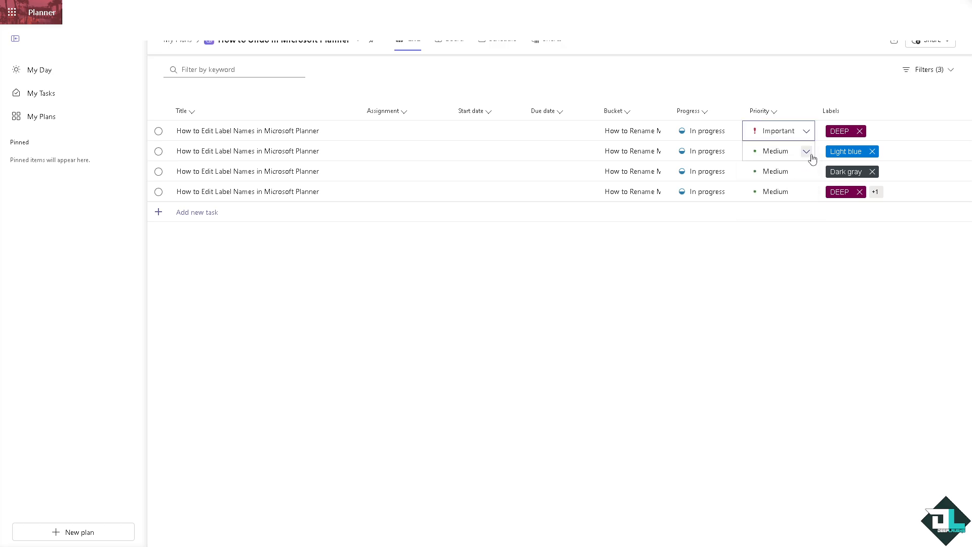
left_click(775, 151)
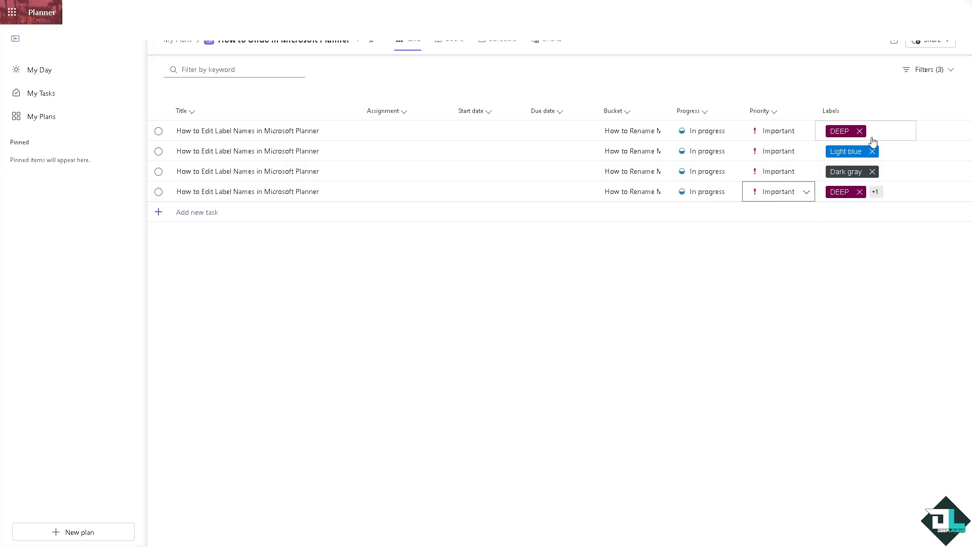
mouse_move(861, 131)
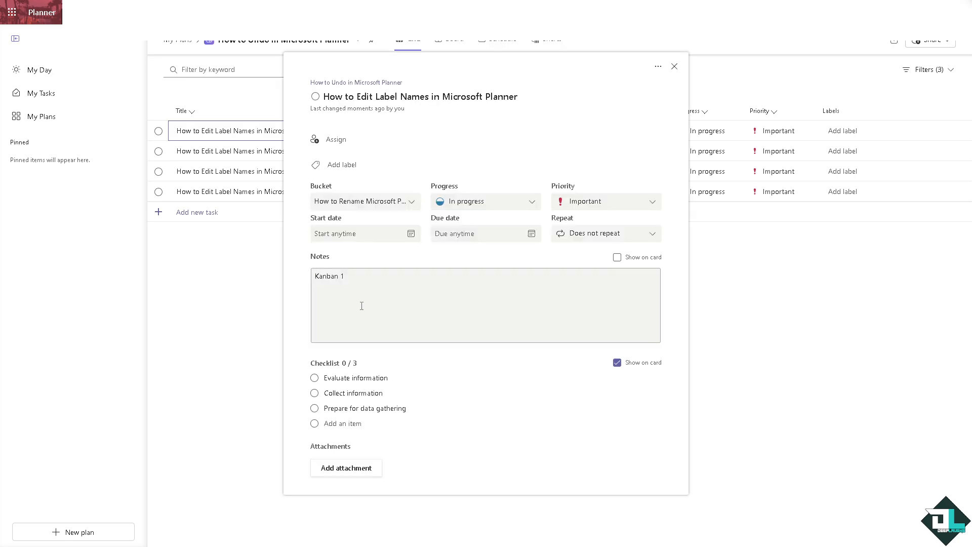
- Erase the task's Notes text and close the task details pane
double_click(329, 276)
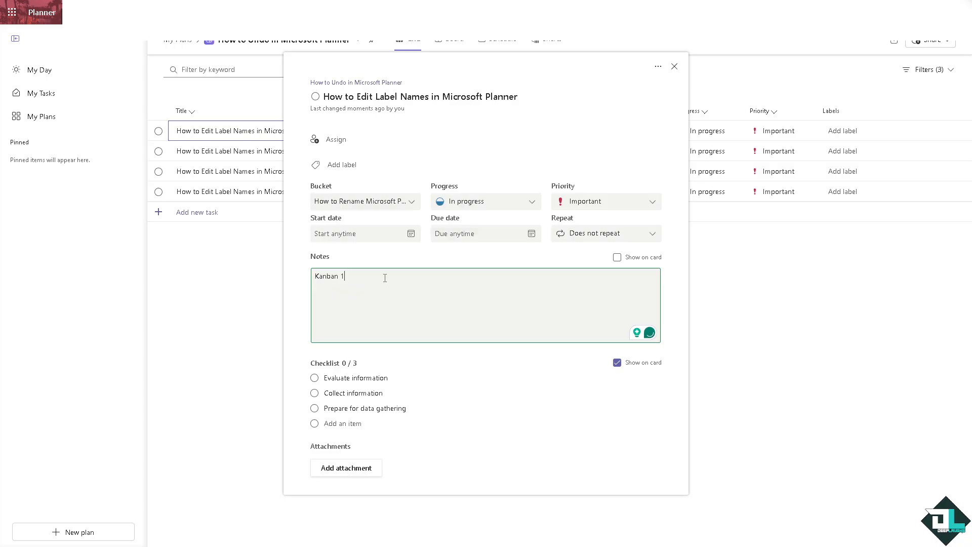
type("How to Undo in Microsoft Planner")
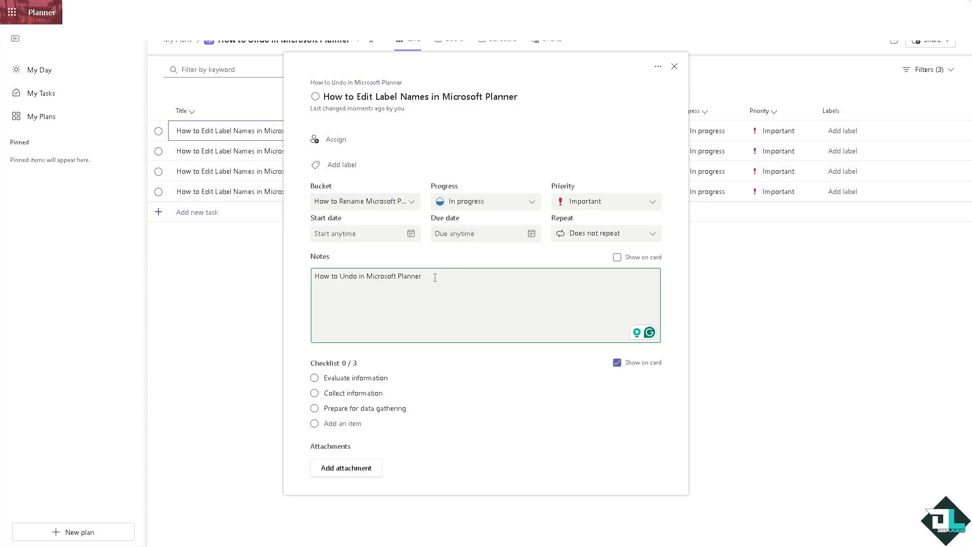
key("Backspace")
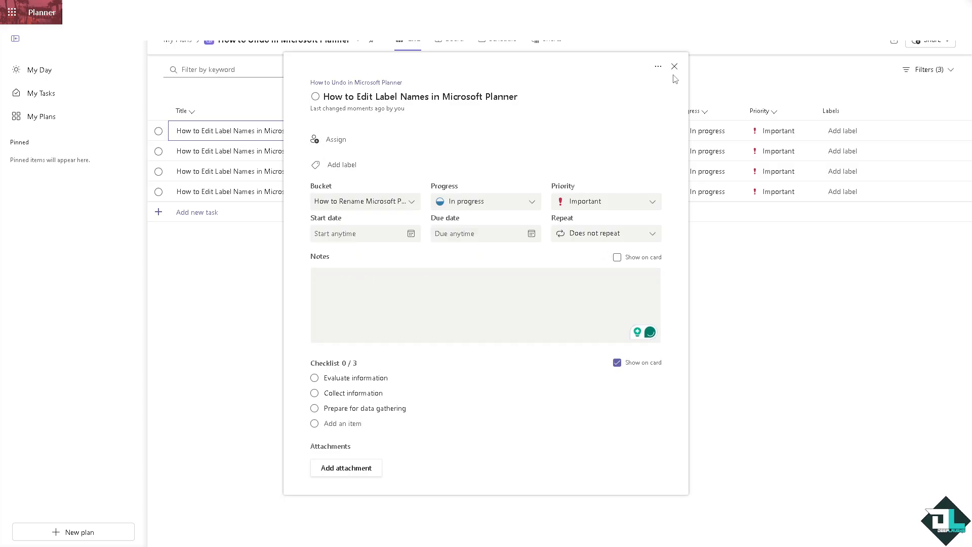
left_click(674, 67)
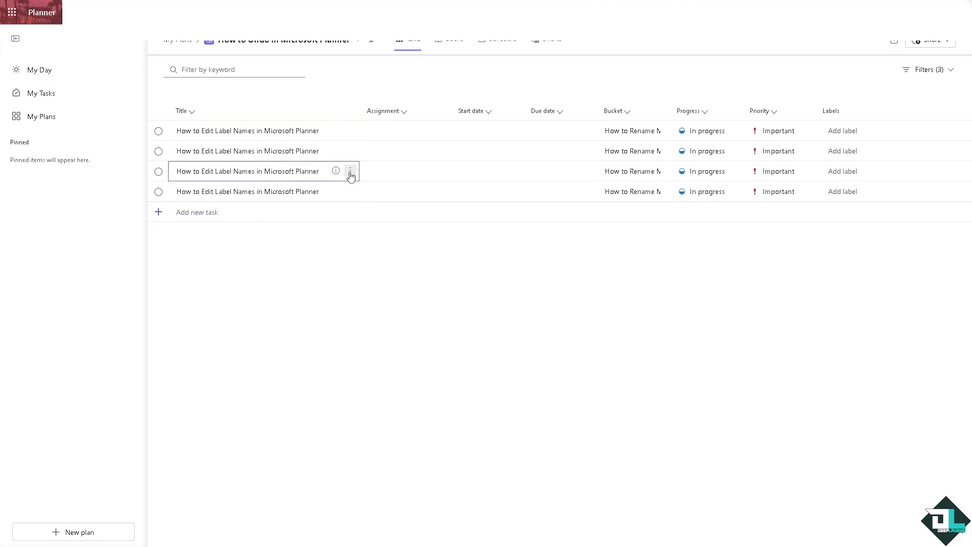
left_click(246, 171)
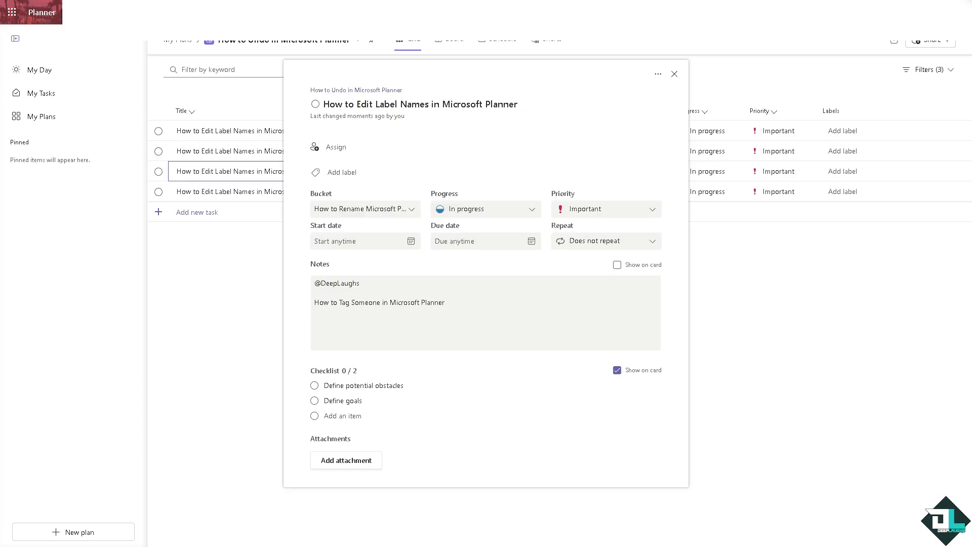
left_click(425, 104)
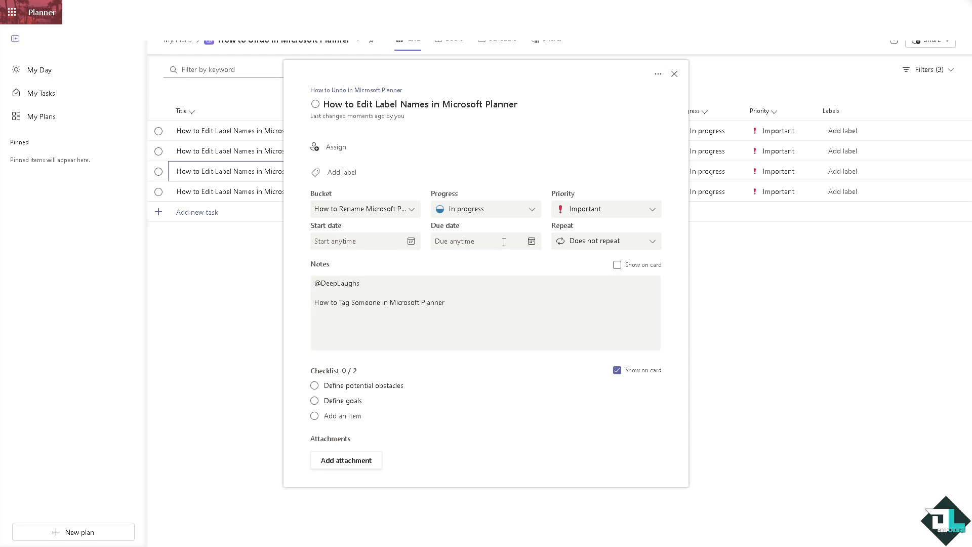
mouse_move(581, 217)
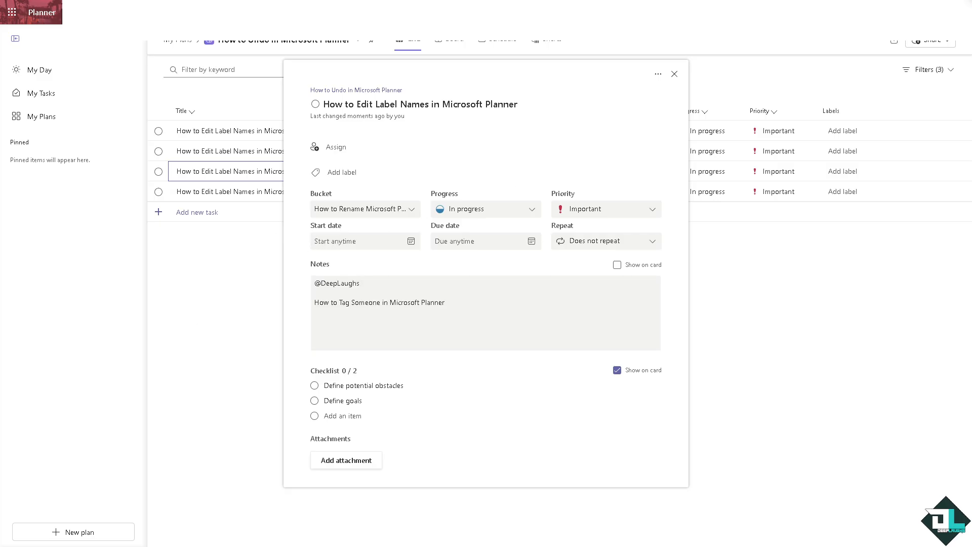
mouse_move(303, 227)
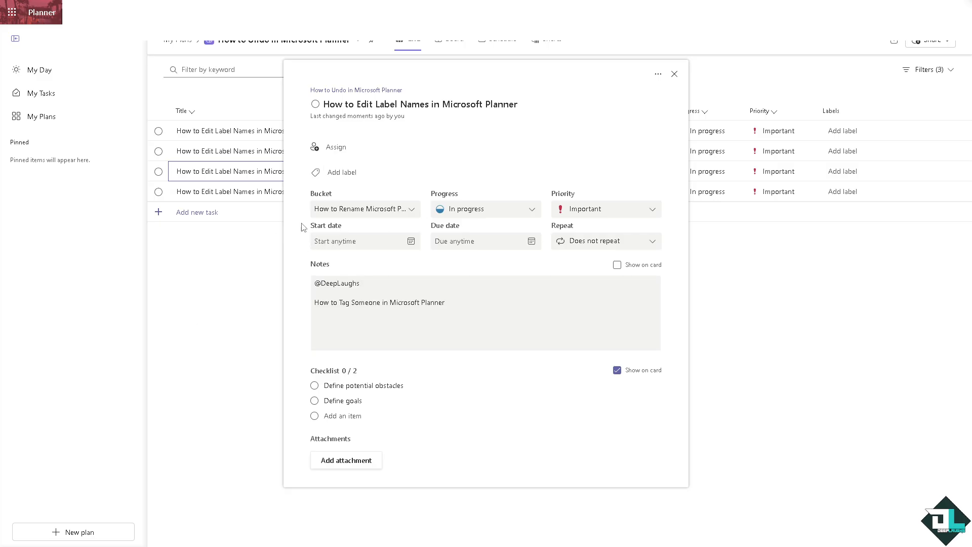
left_click(675, 74)
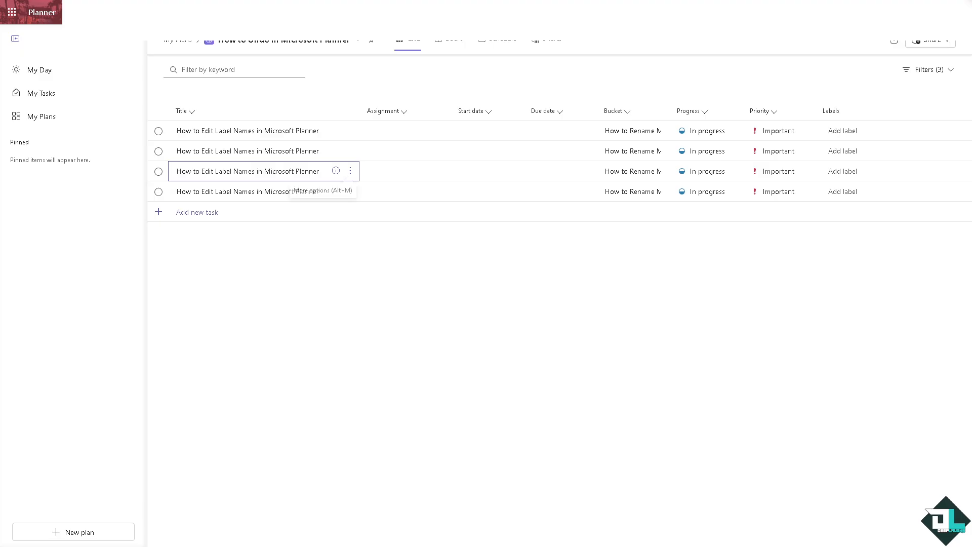
mouse_move(286, 305)
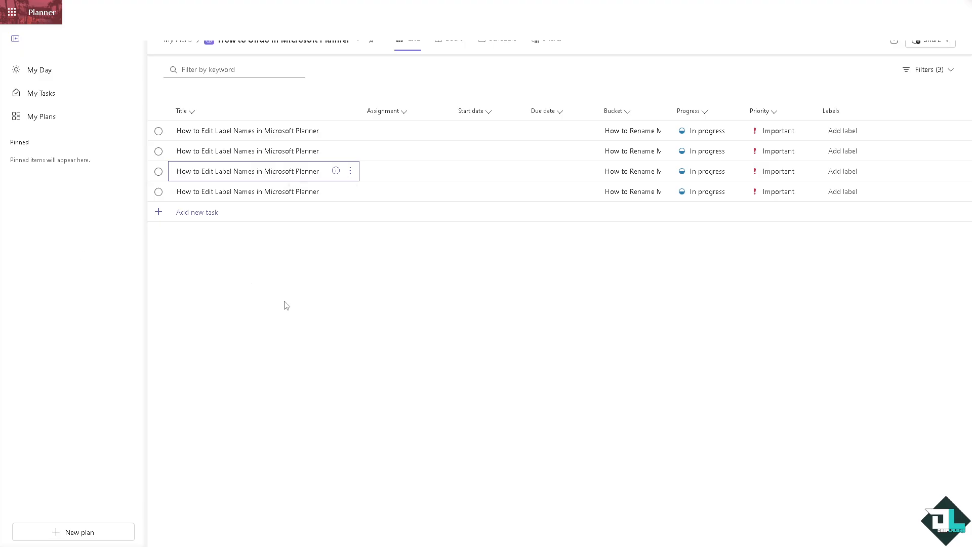
mouse_move(290, 300)
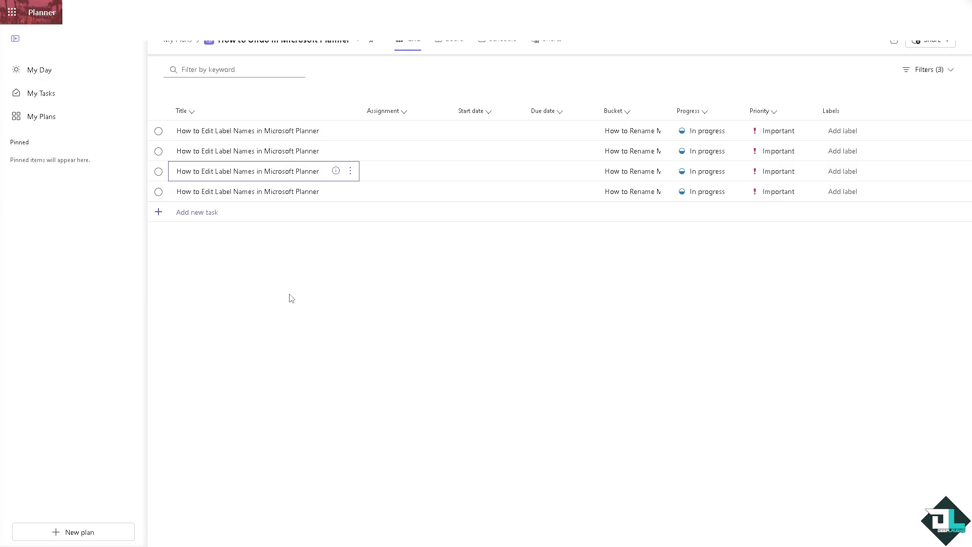
mouse_move(371, 248)
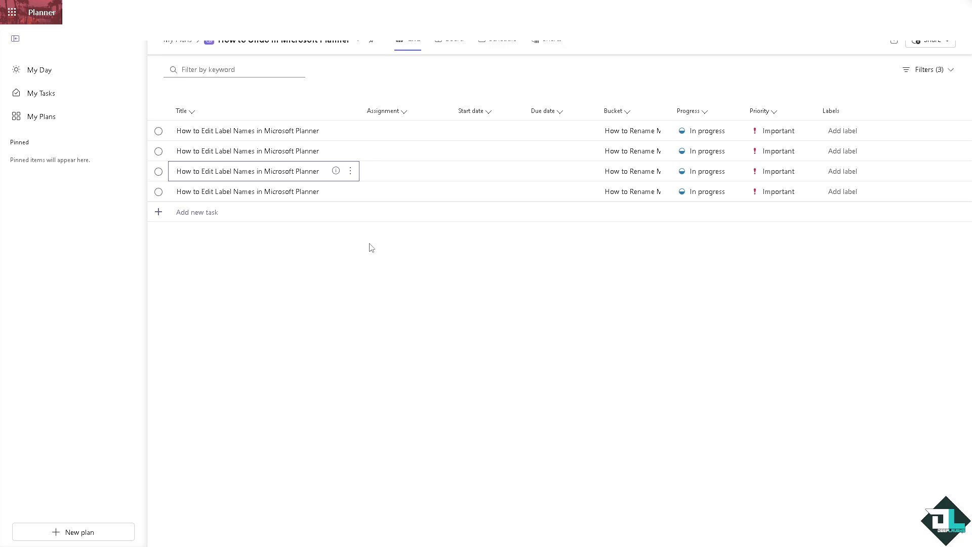